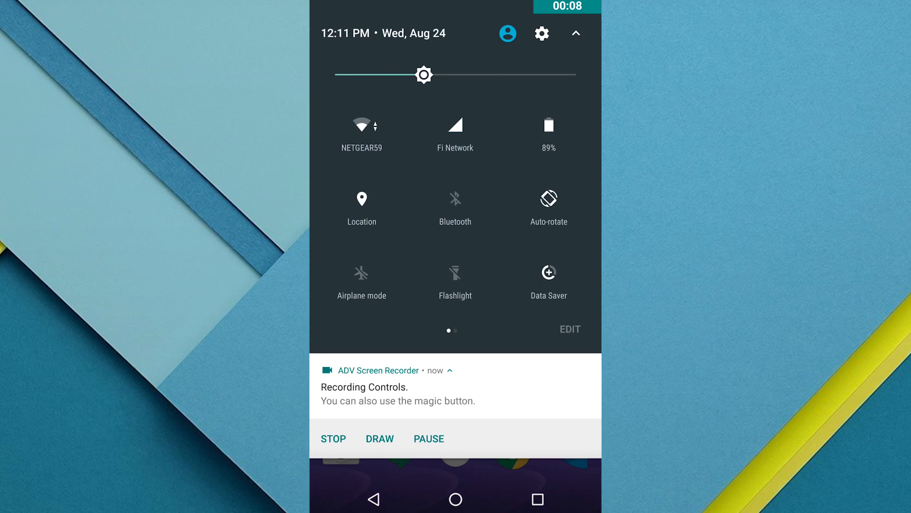
Reach the Nougat N logo via Settings, About phone, then Android version.
{"action": "left_click", "coordinate": [541, 33]}
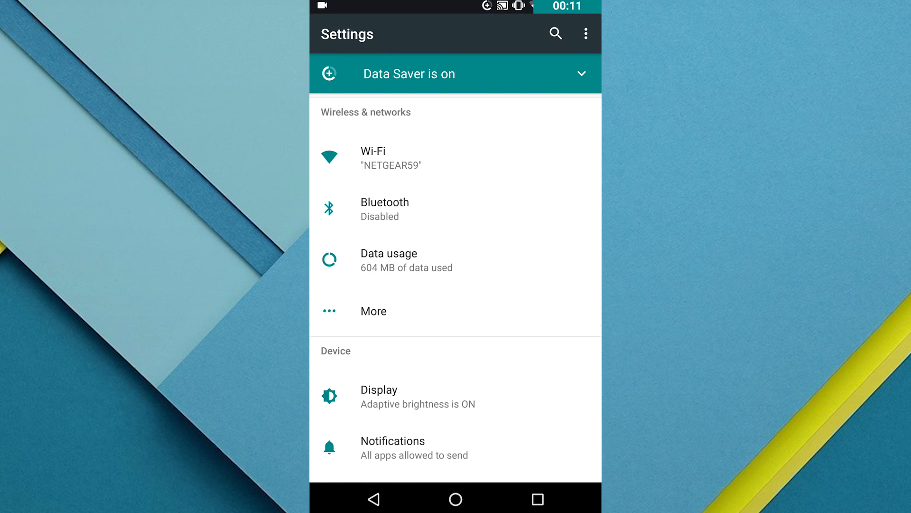
{"action": "scroll", "scroll_direction": "down", "scroll_amount": 3}
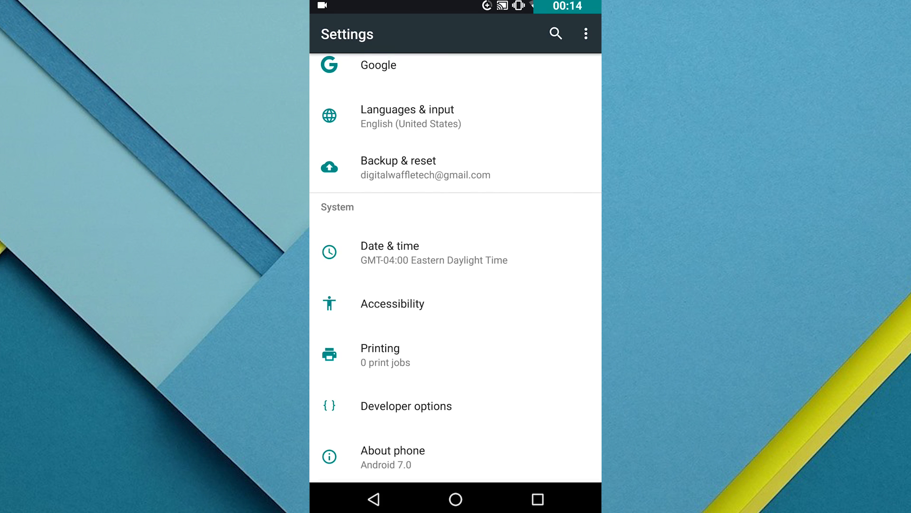
{"action": "left_click", "coordinate": [393, 450]}
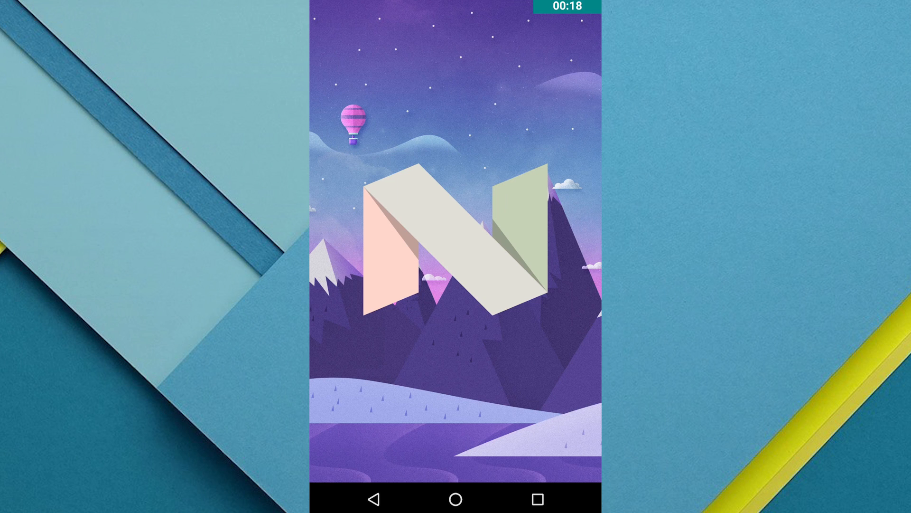
Tap the N logo to trigger the hidden cat easter egg.
{"action": "left_click", "coordinate": [479, 262]}
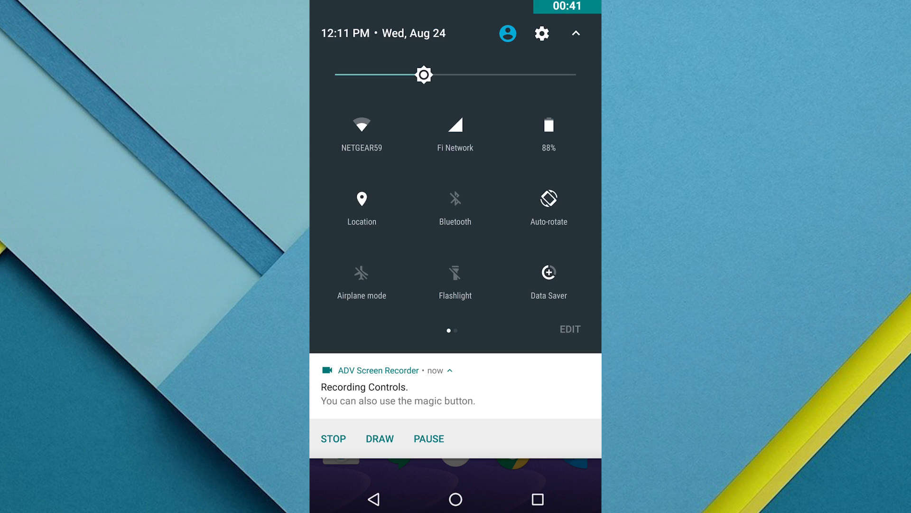
Enter Quick Settings edit mode and scroll down through the available tiles.
{"action": "left_click", "coordinate": [569, 329]}
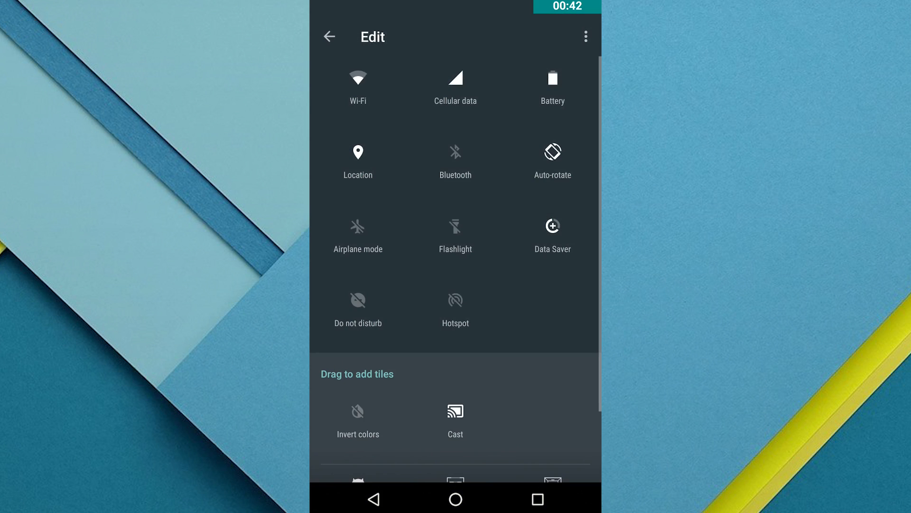
{"action": "scroll", "scroll_direction": "down", "scroll_amount": 3}
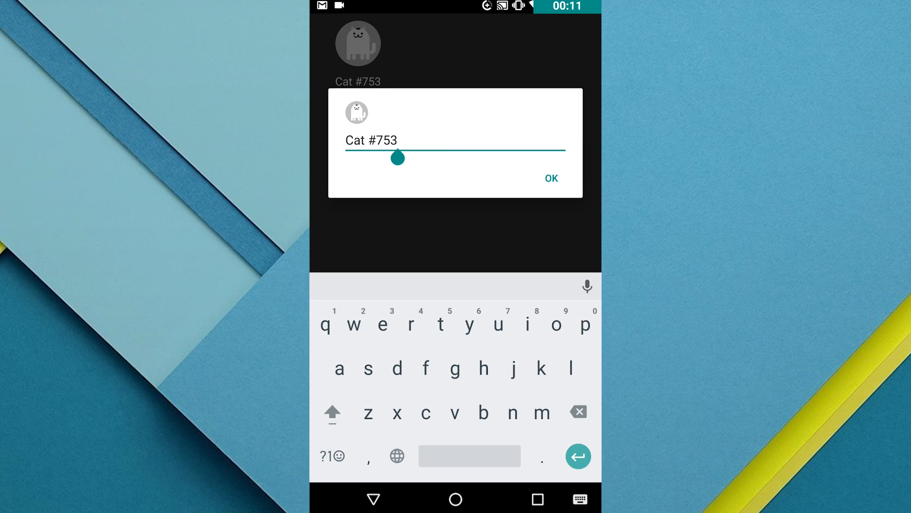
Rename the collected cat to 'meowface'.
{"action": "type", "text": "m"}
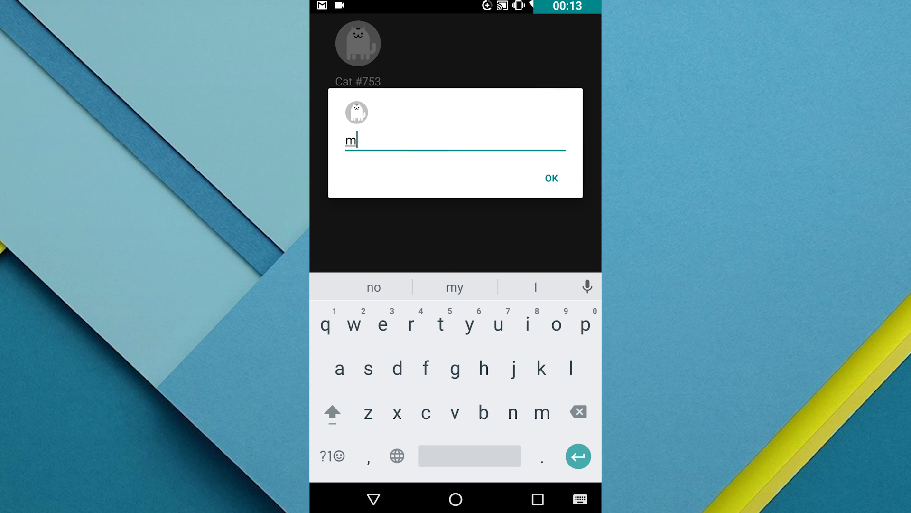
{"action": "type", "text": "eow"}
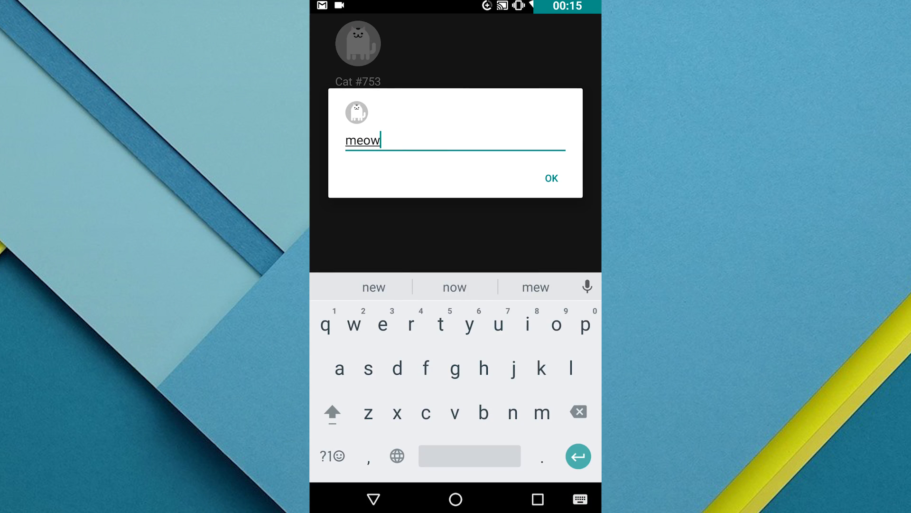
{"action": "type", "text": "face"}
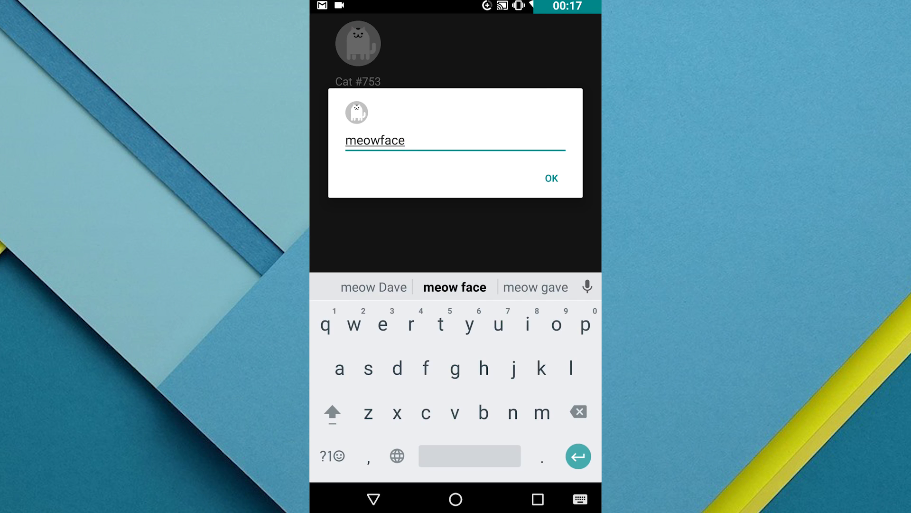
{"action": "left_click", "coordinate": [550, 177]}
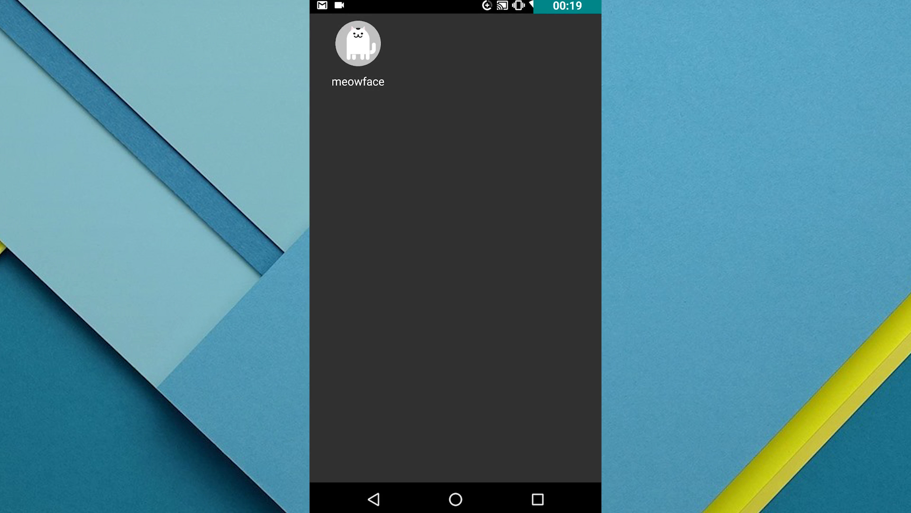
Share the meowface cat picture to Snapchat, allowing file access.
{"action": "left_click", "coordinate": [357, 44]}
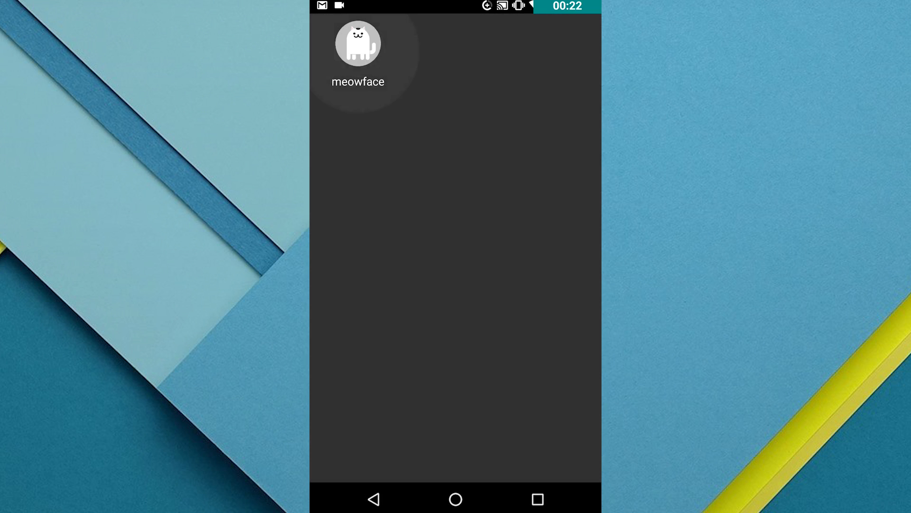
{"action": "left_click", "coordinate": [357, 43]}
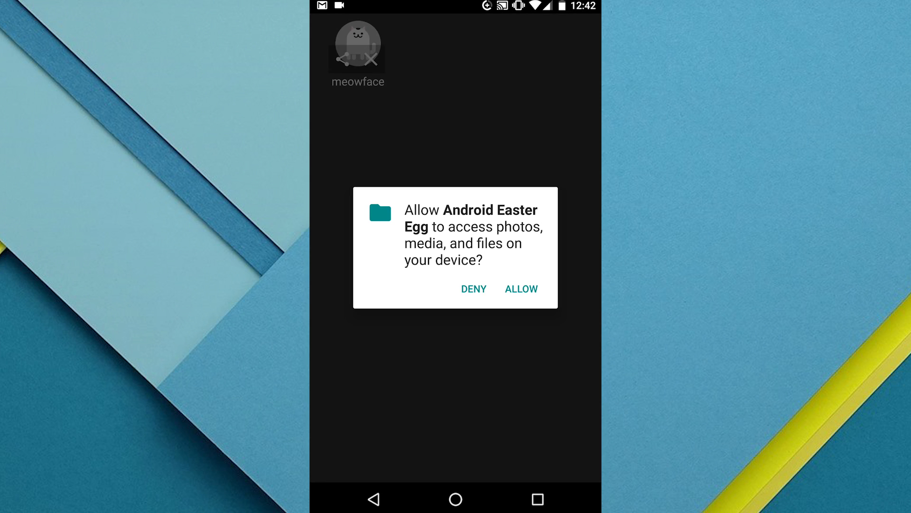
{"action": "left_click", "coordinate": [520, 289]}
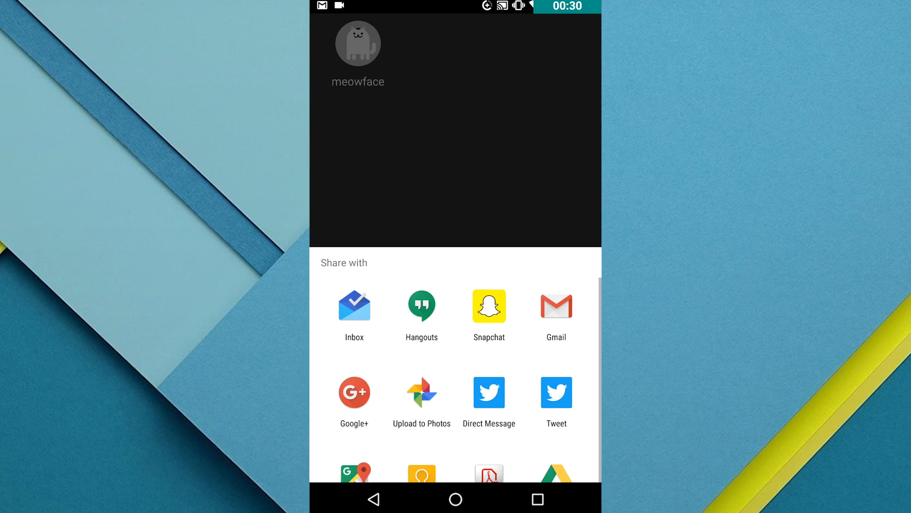
{"action": "left_click", "coordinate": [489, 305]}
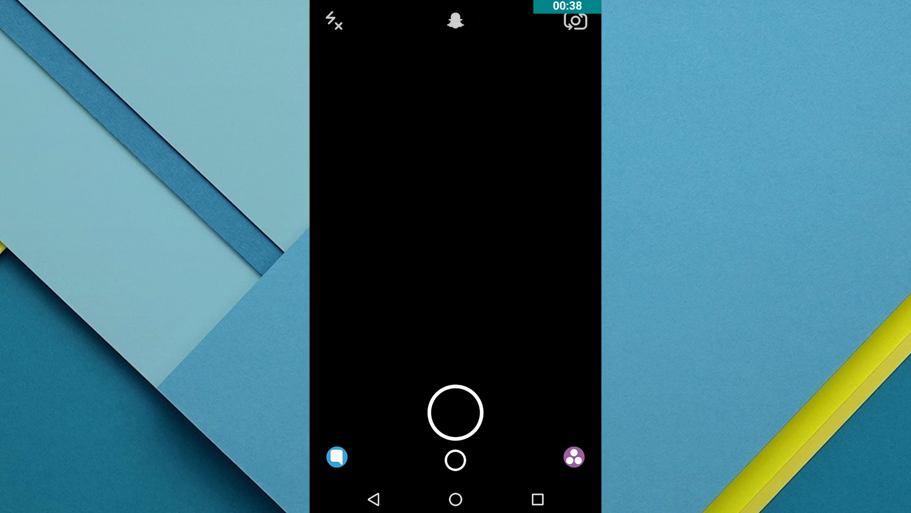
Caption the cat snap and bring up the Send To friends list.
{"action": "left_click", "coordinate": [455, 412]}
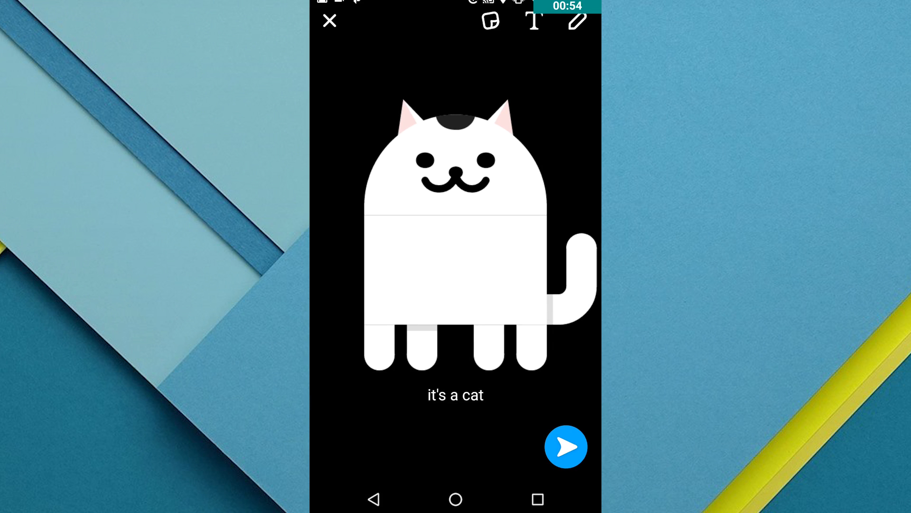
{"action": "left_click", "coordinate": [564, 446]}
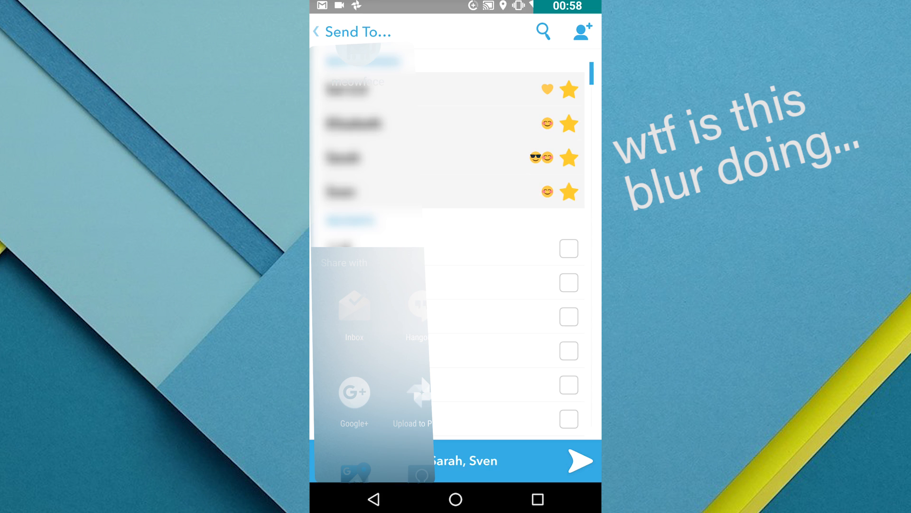